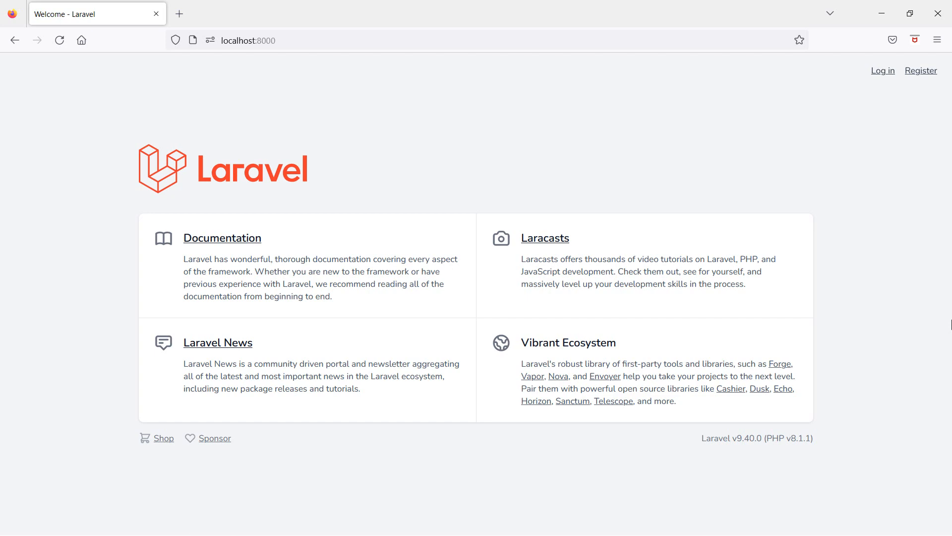
Step: Switch from Firefox's Laravel welcome page to the laravel9react project in Visual Studio Code
key(alt+tab)
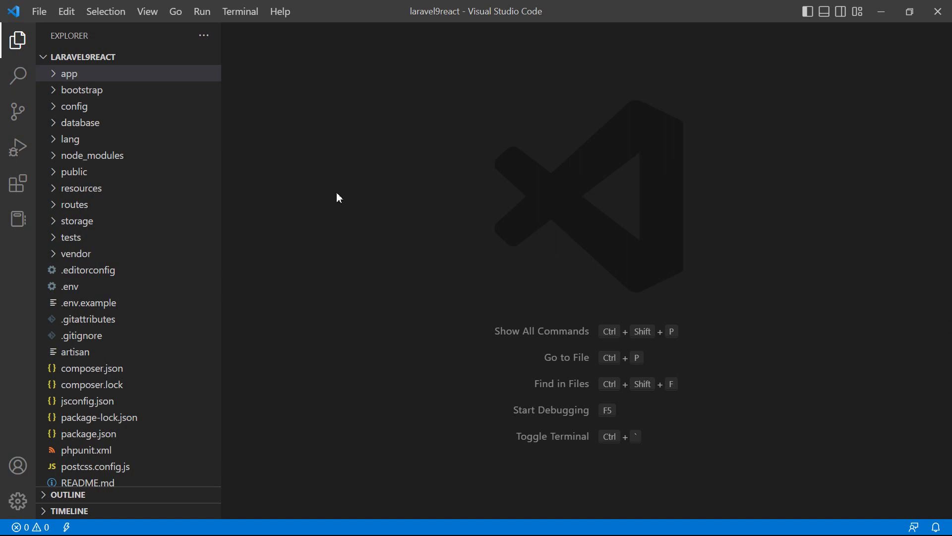
mouse_move(29, 112)
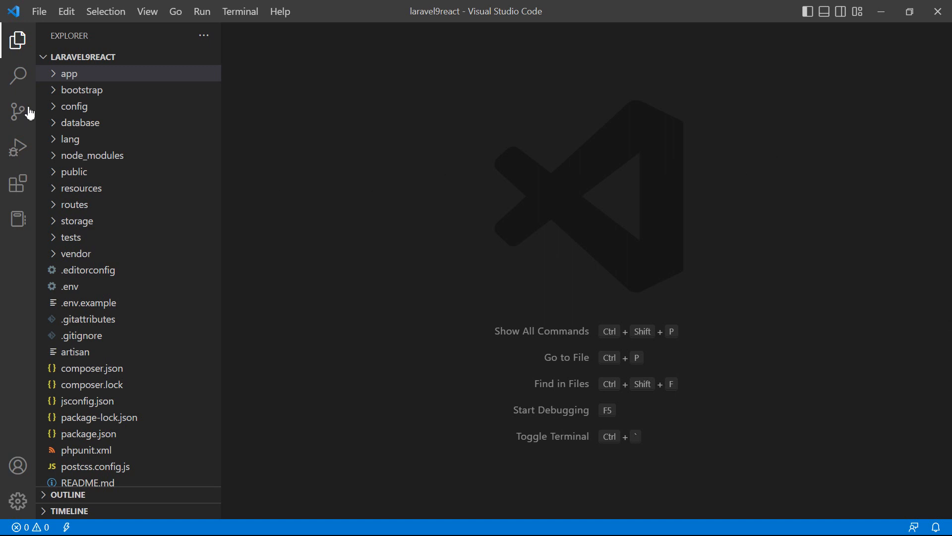
Step: Expand resources > js > Pages > Posts in the Explorer and open NewComponent.jsx
click(81, 187)
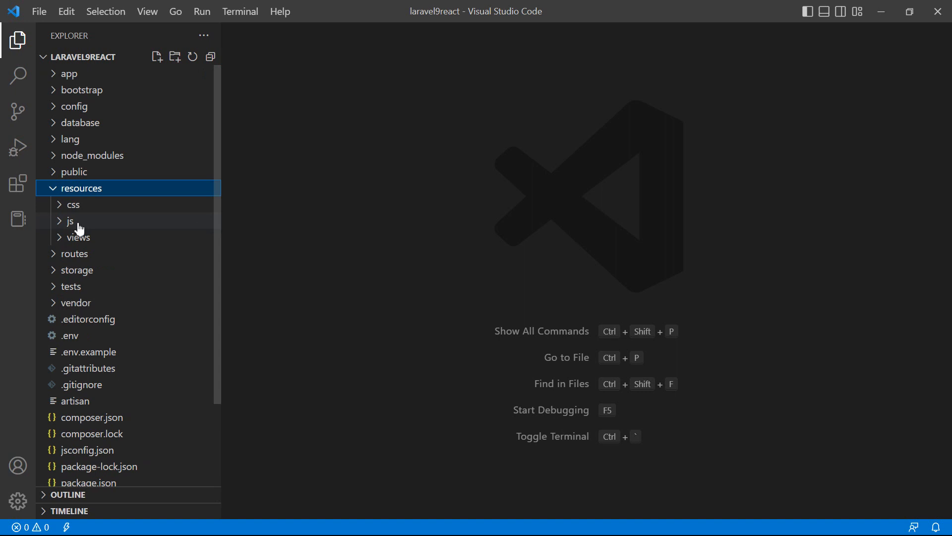
click(71, 221)
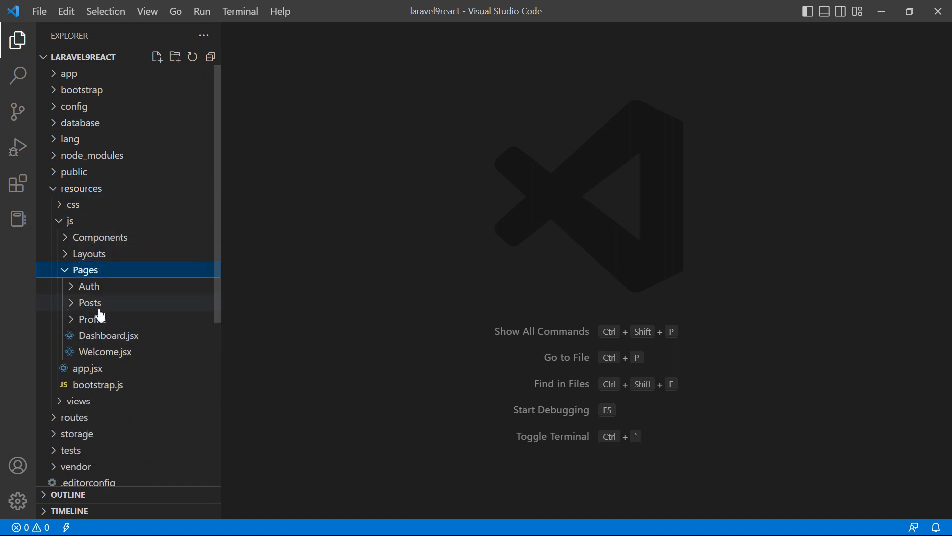
click(89, 303)
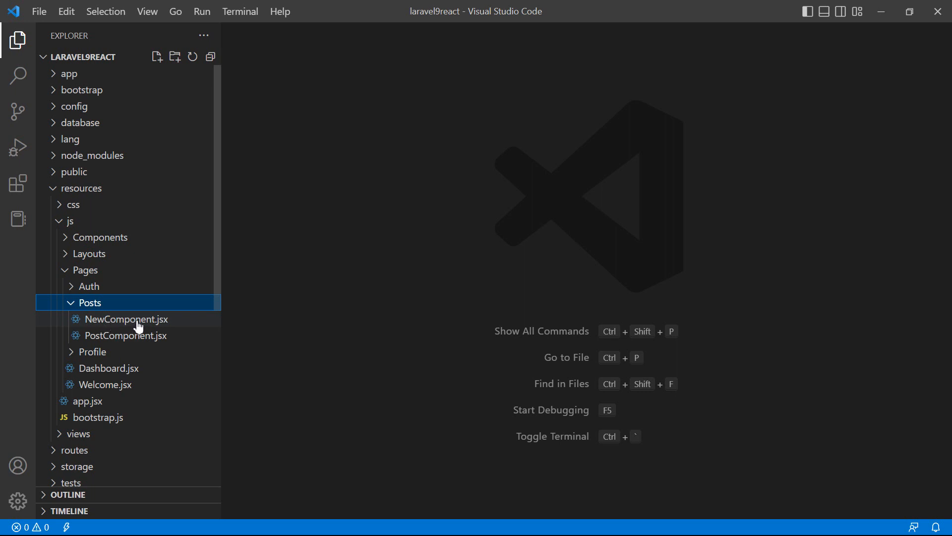
click(125, 319)
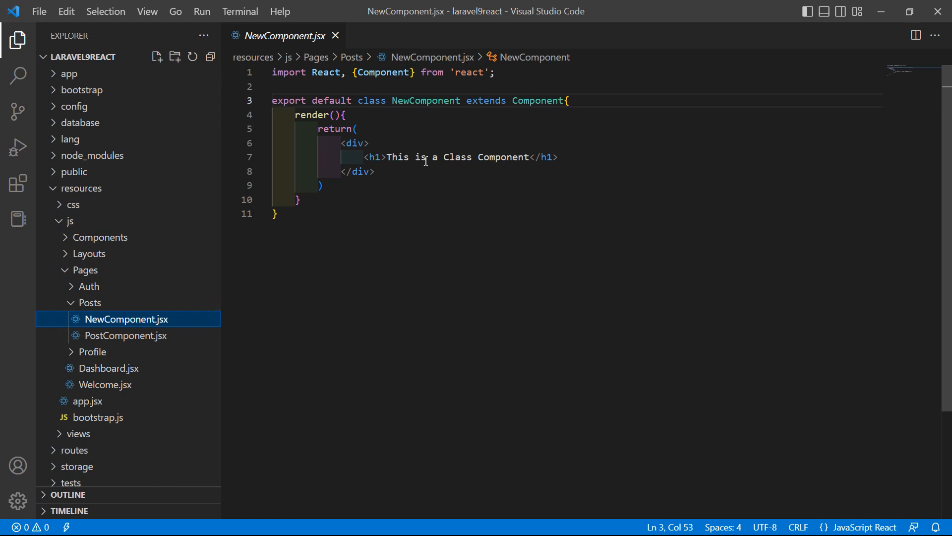
mouse_move(435, 156)
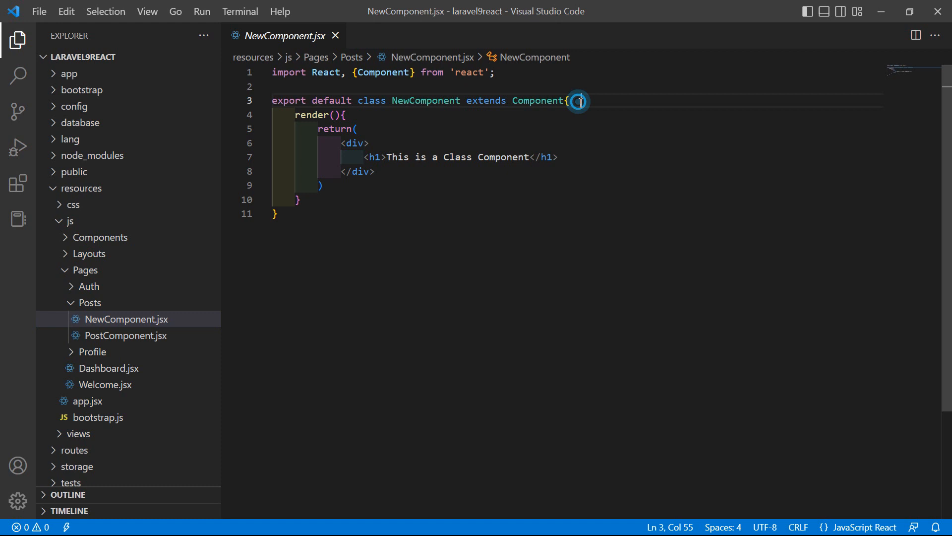
text(state=)
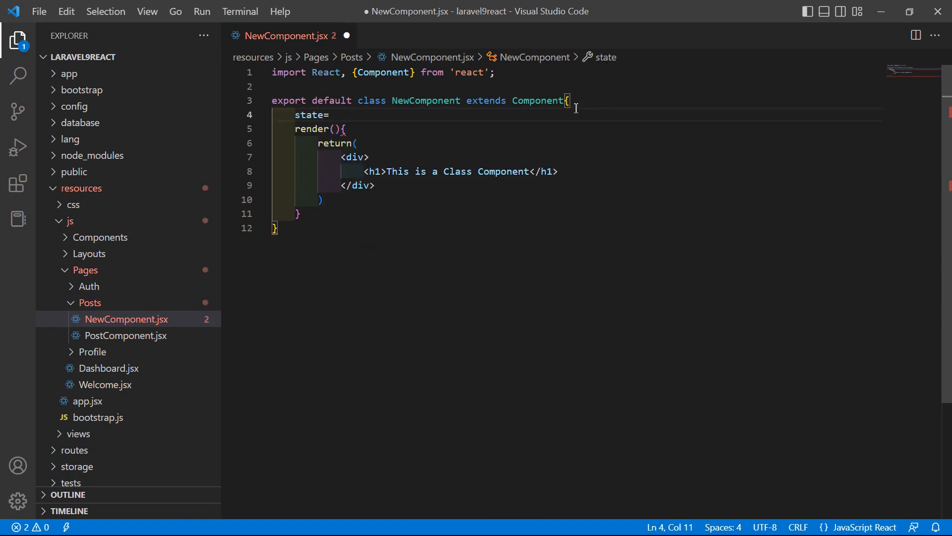
text({)
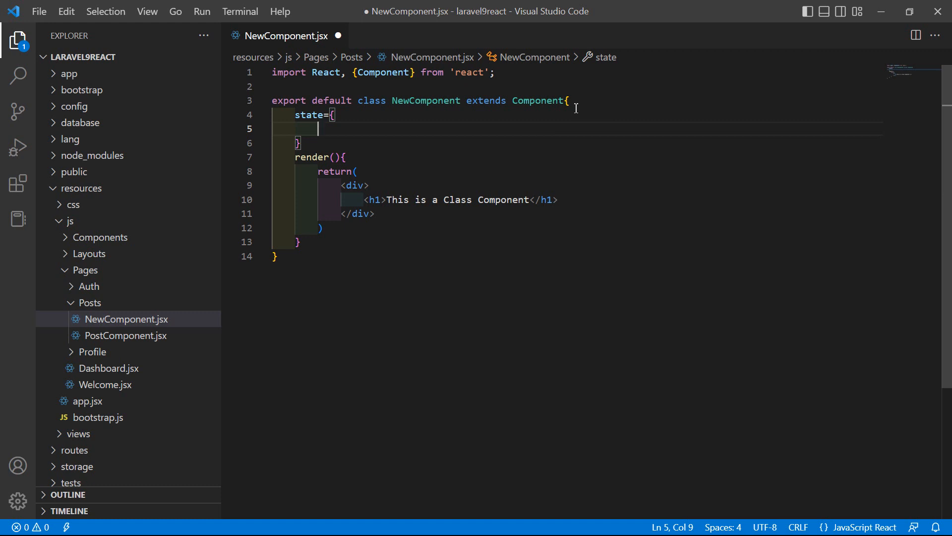
text(name:)
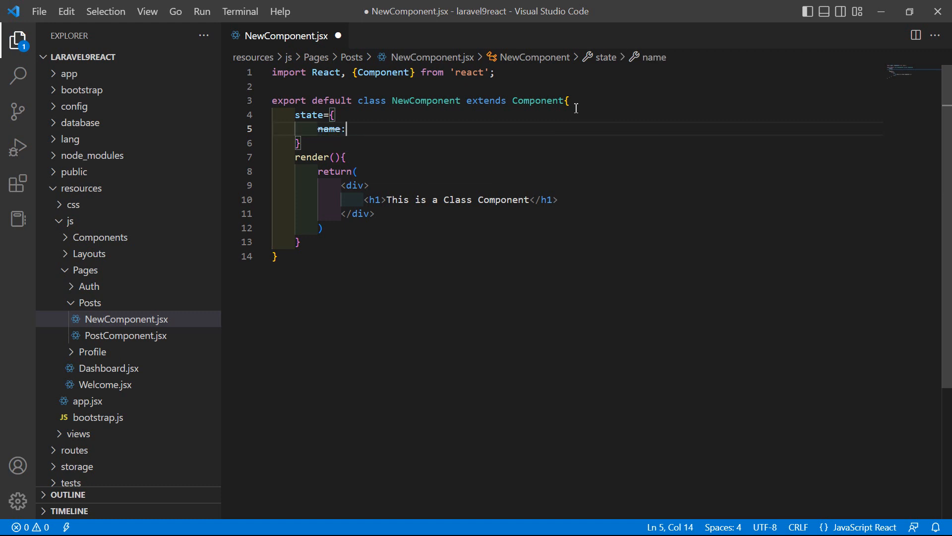
text('')
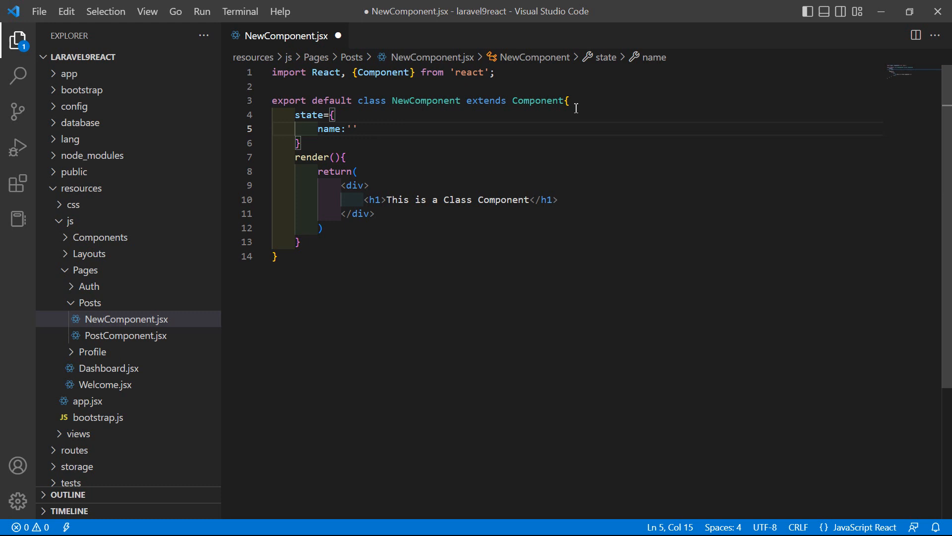
text(Jennifer)
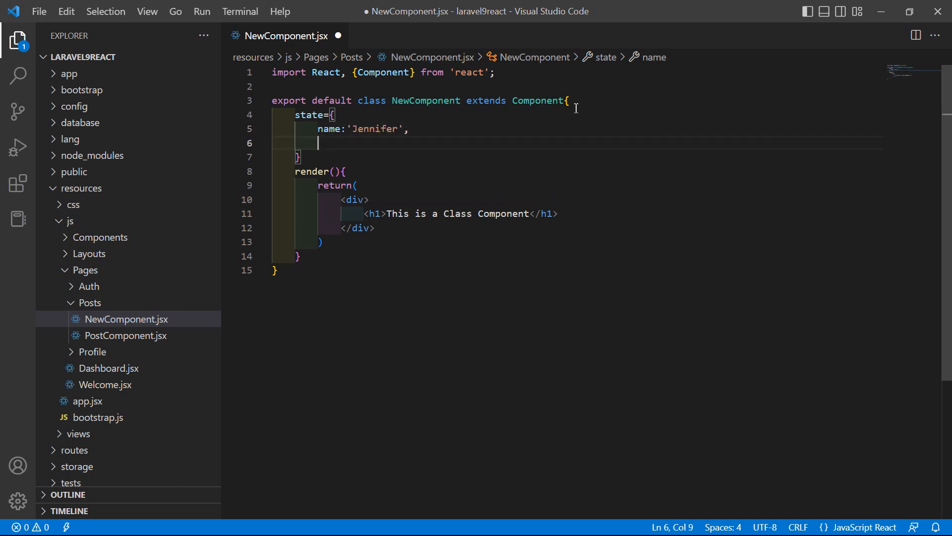
text(age)
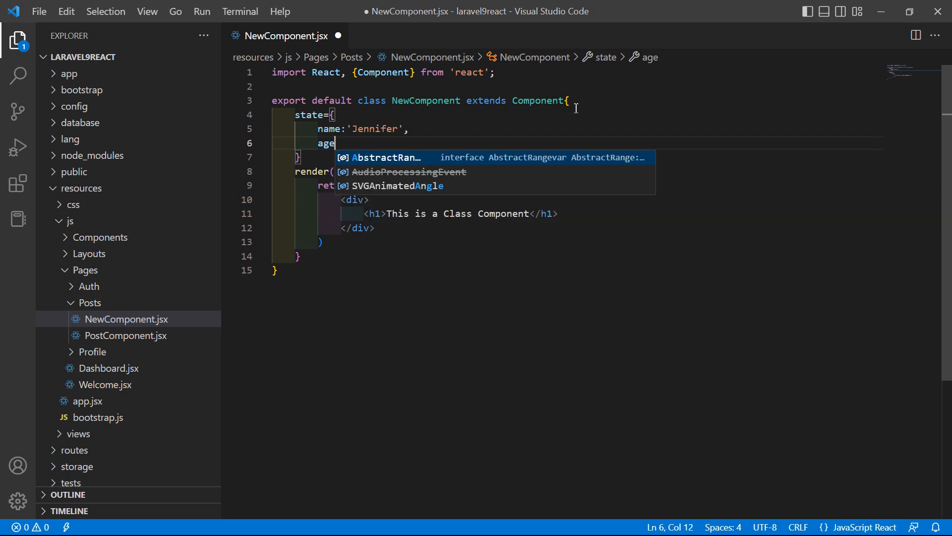
text(:25)
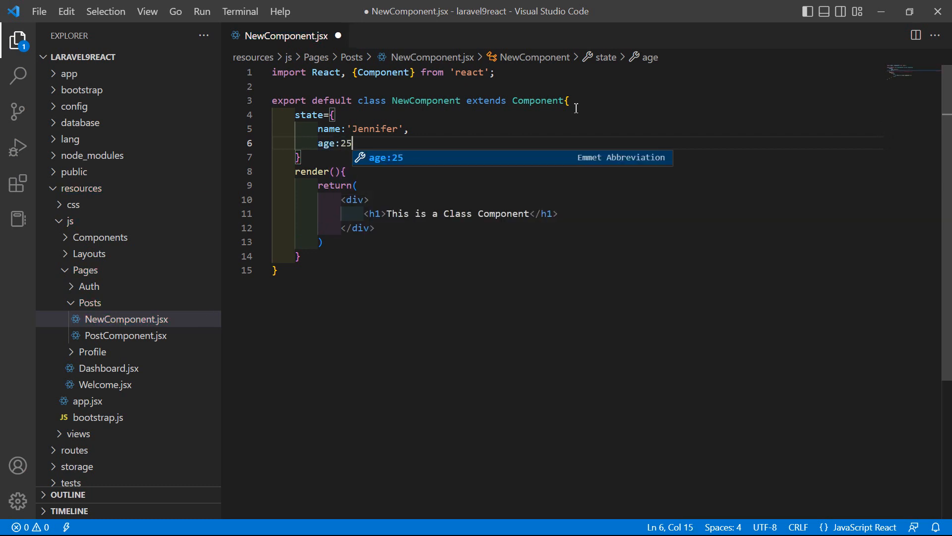
key(Enter)
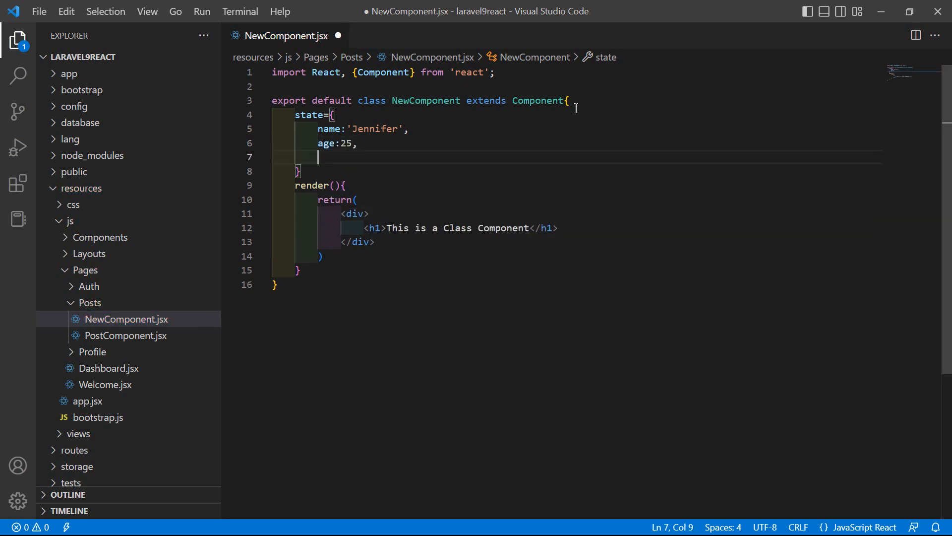
text(mob)
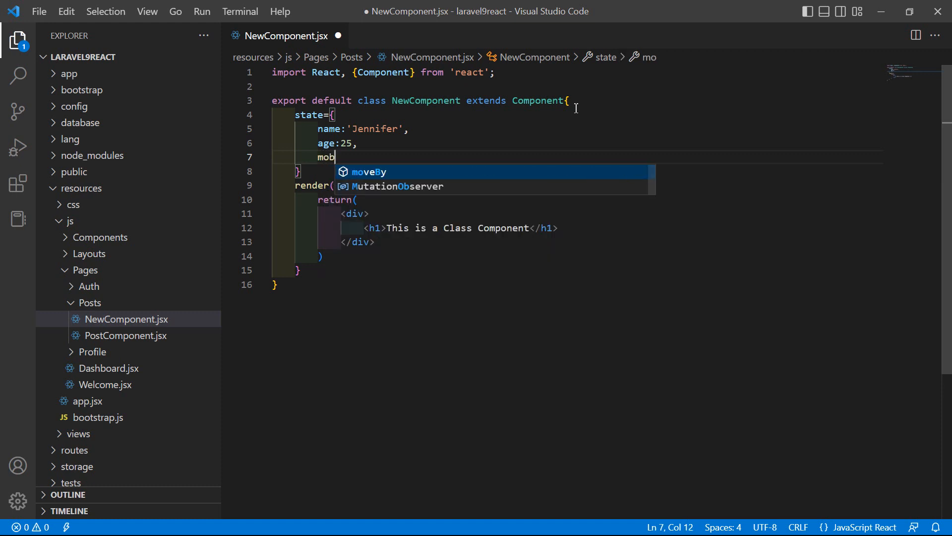
text(ile:)
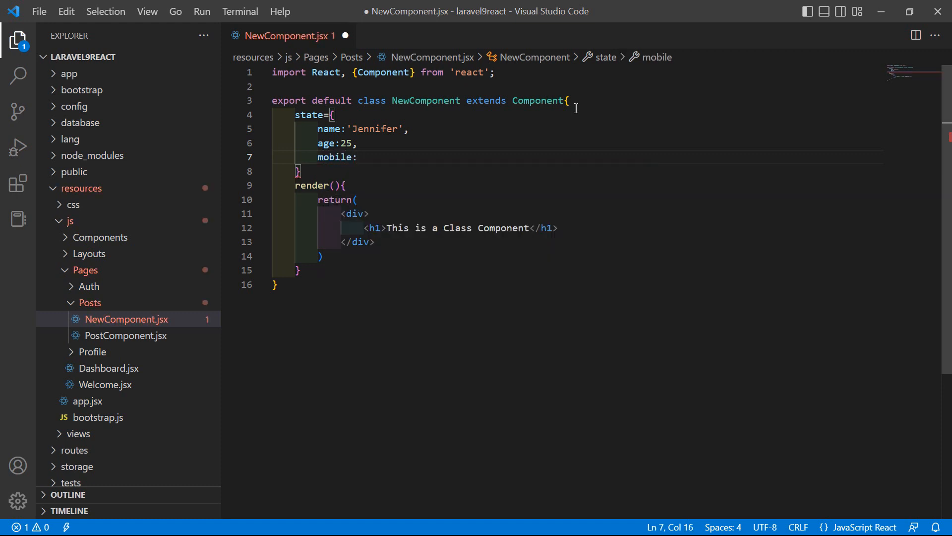
text(123)
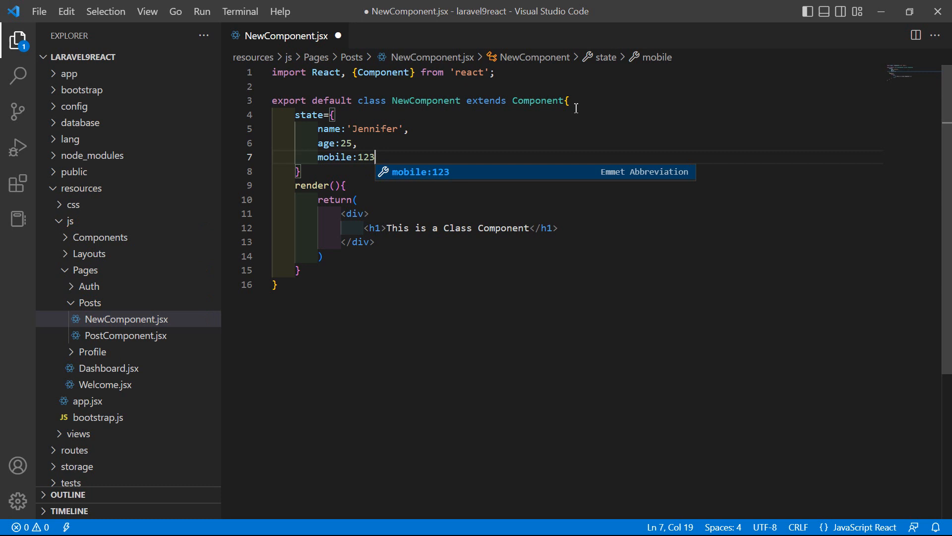
text(4567890)
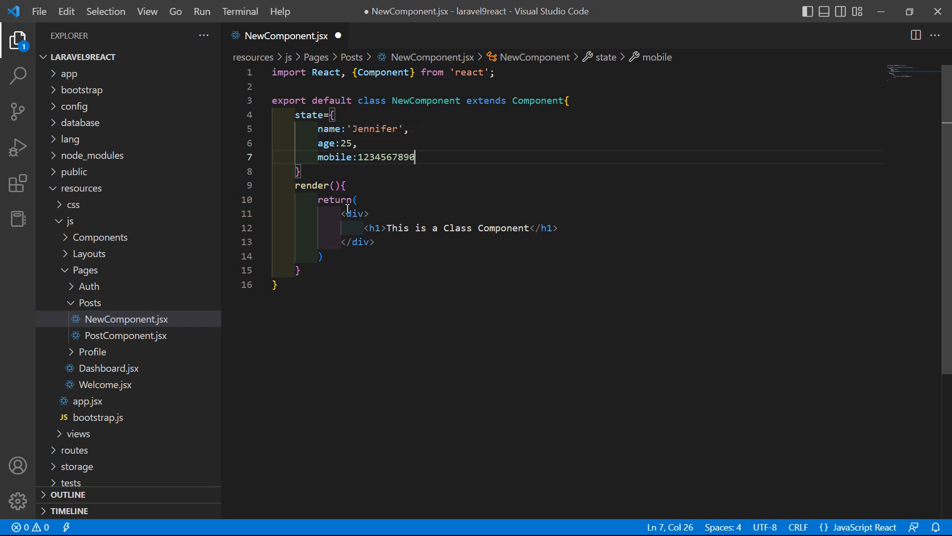
mouse_move(348, 236)
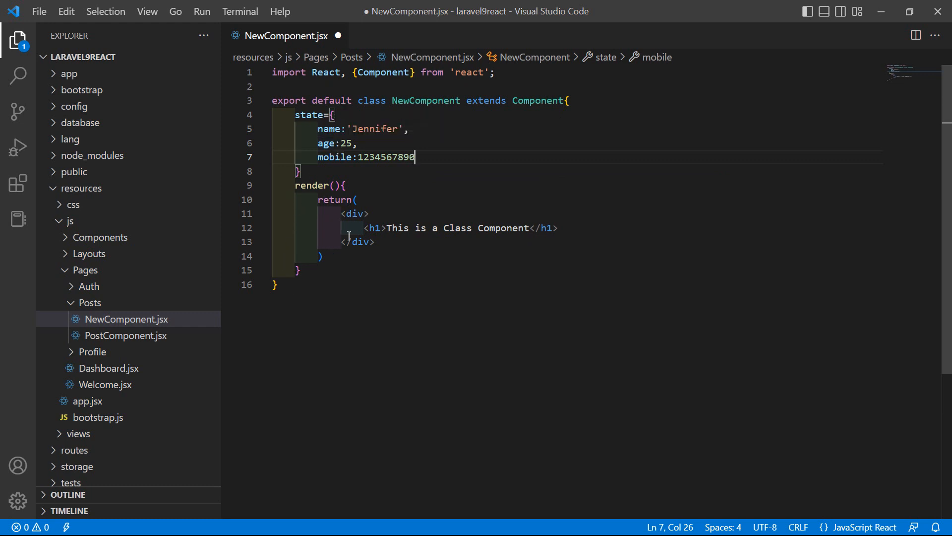
mouse_move(374, 228)
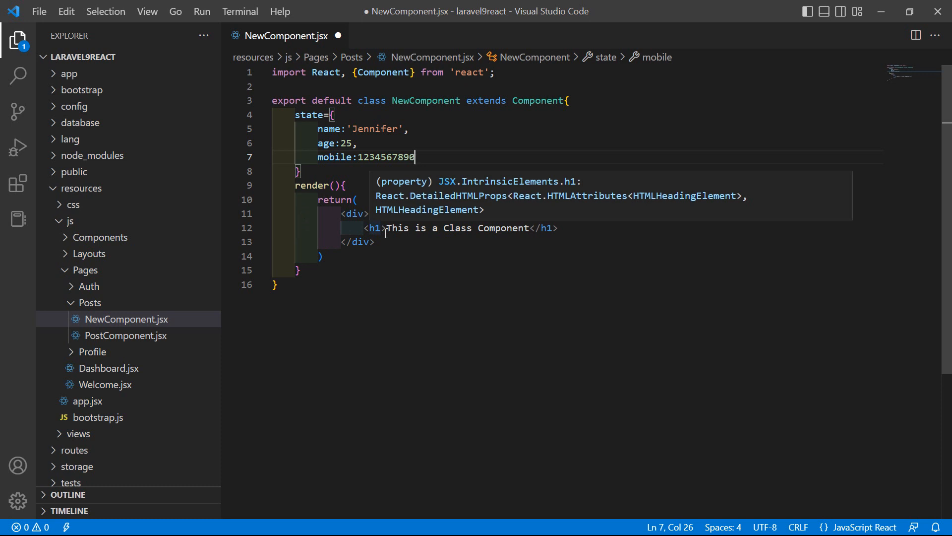
mouse_move(468, 222)
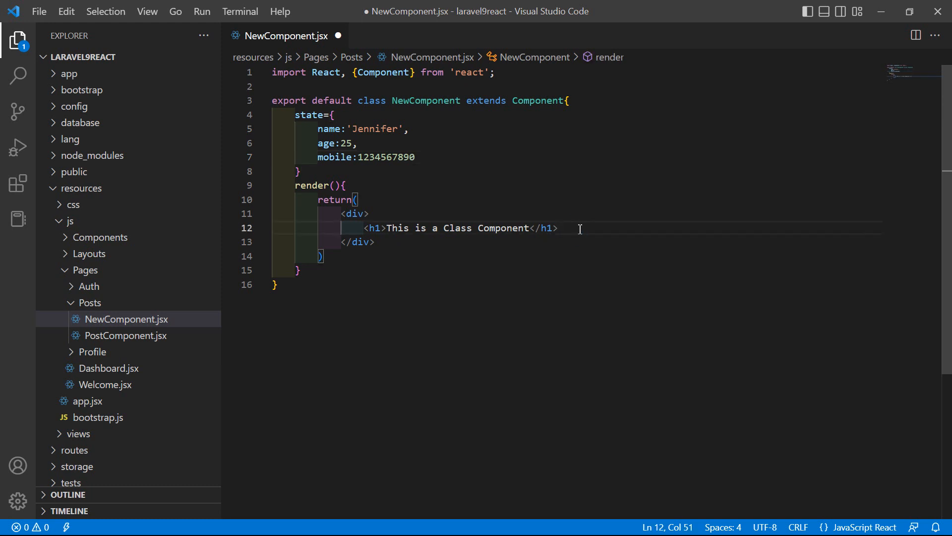
Step: Add Name and Age paragraphs below the h1 using {this.state.name} and {this.state.age}
key(Enter)
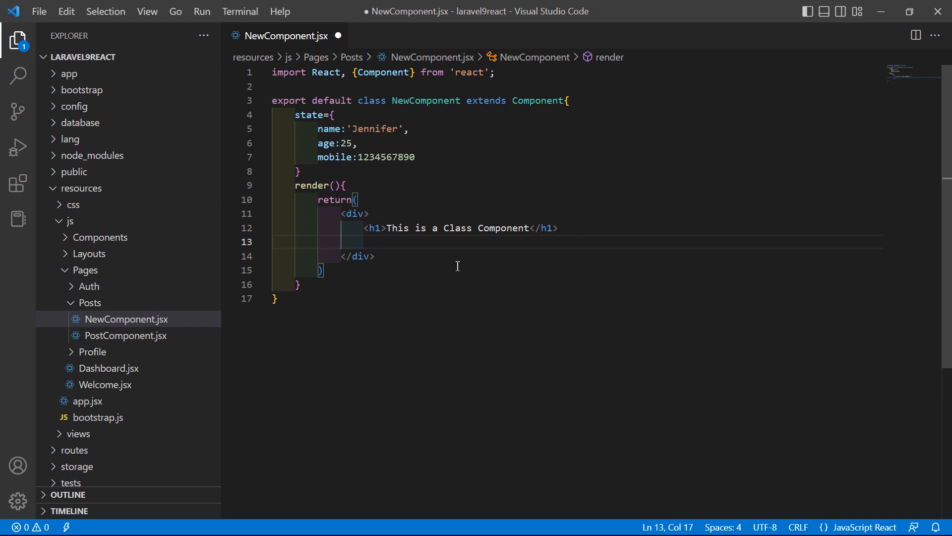
text(<p></p>)
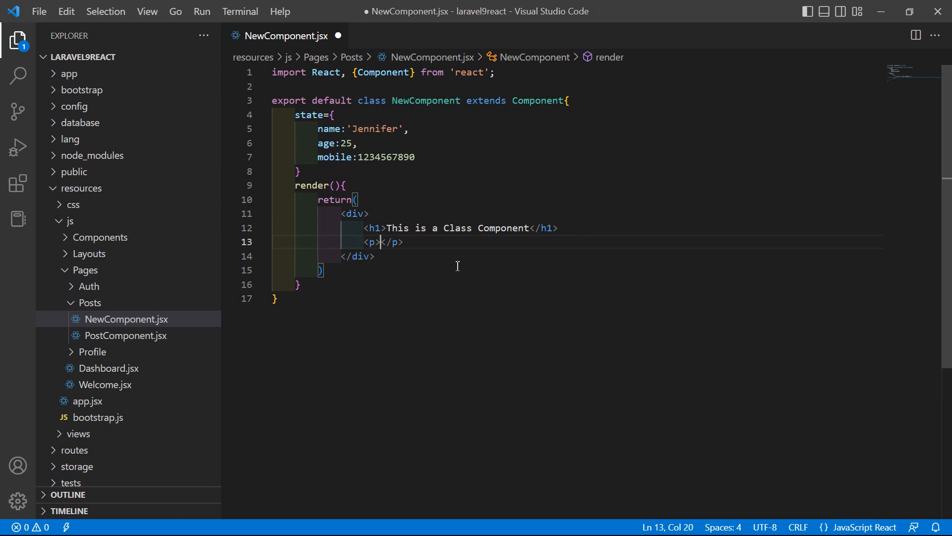
text(Name : {)
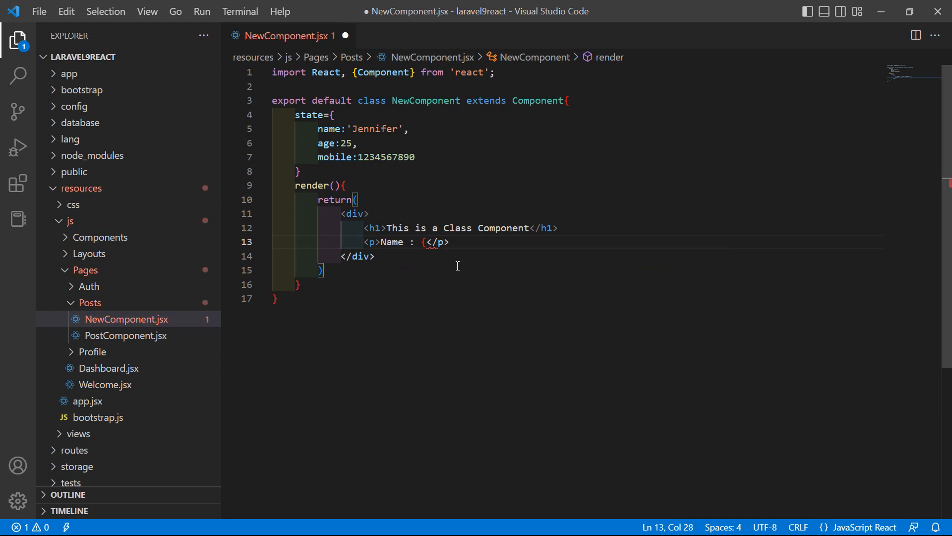
text(t})
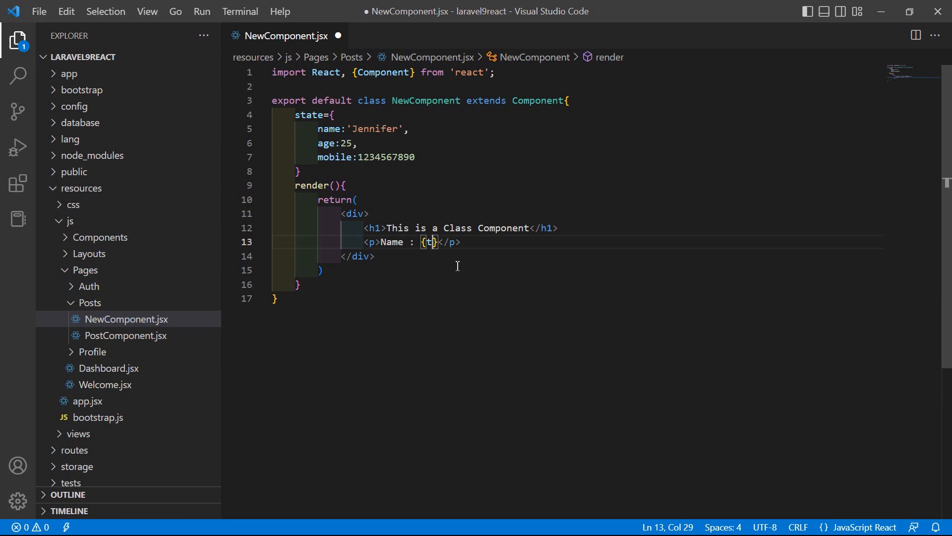
text(his.s)
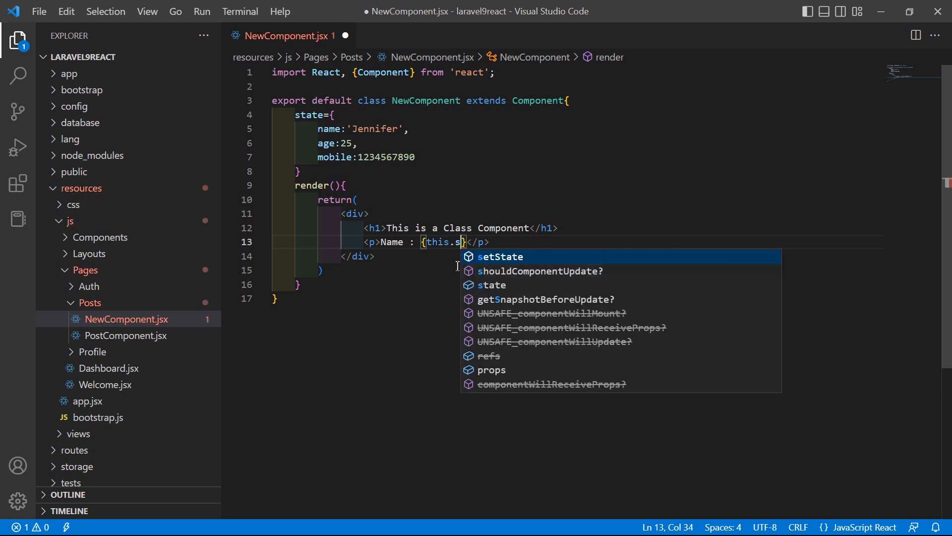
text(tate.)
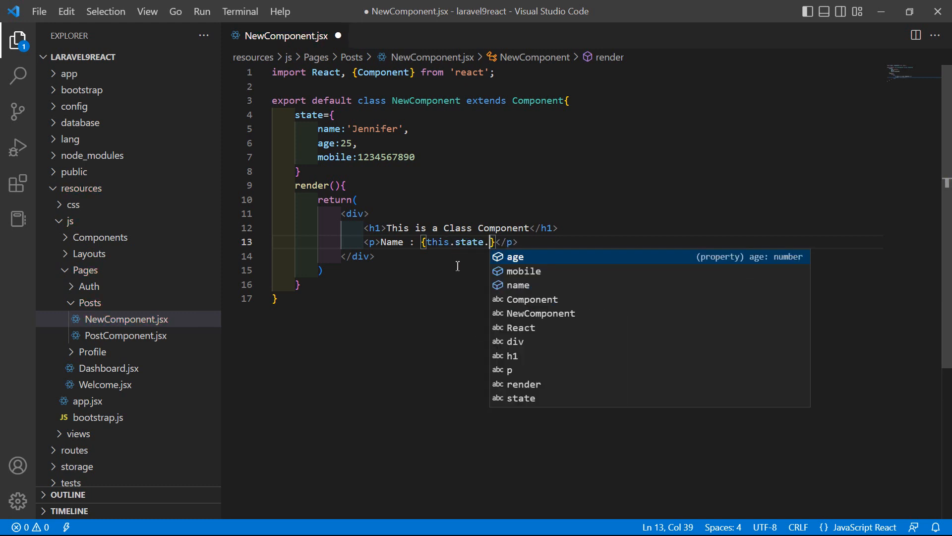
text(name)
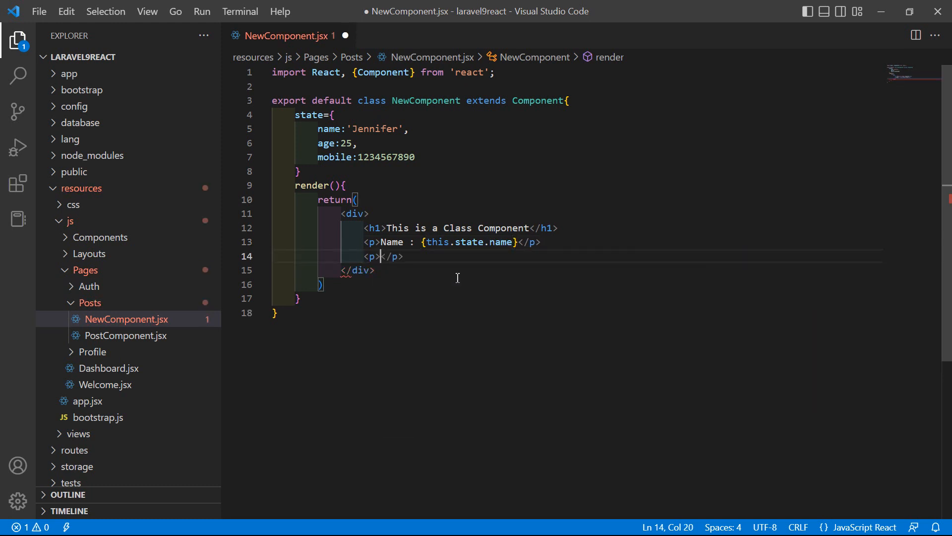
text(Age :)
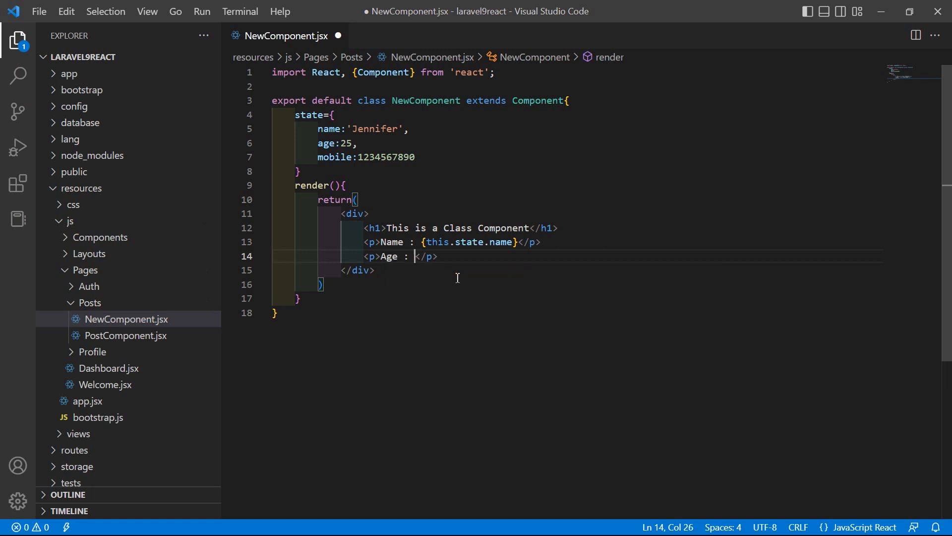
text({t)
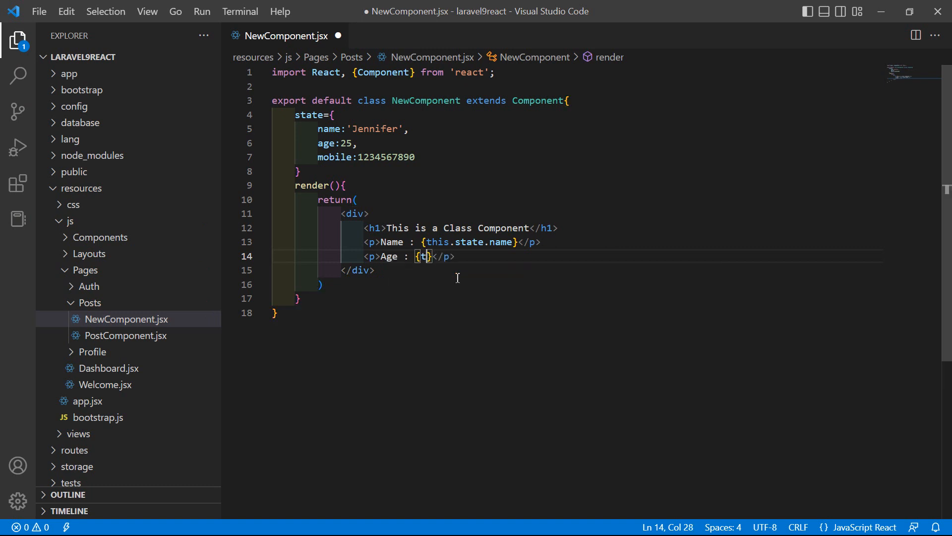
text(his.state)
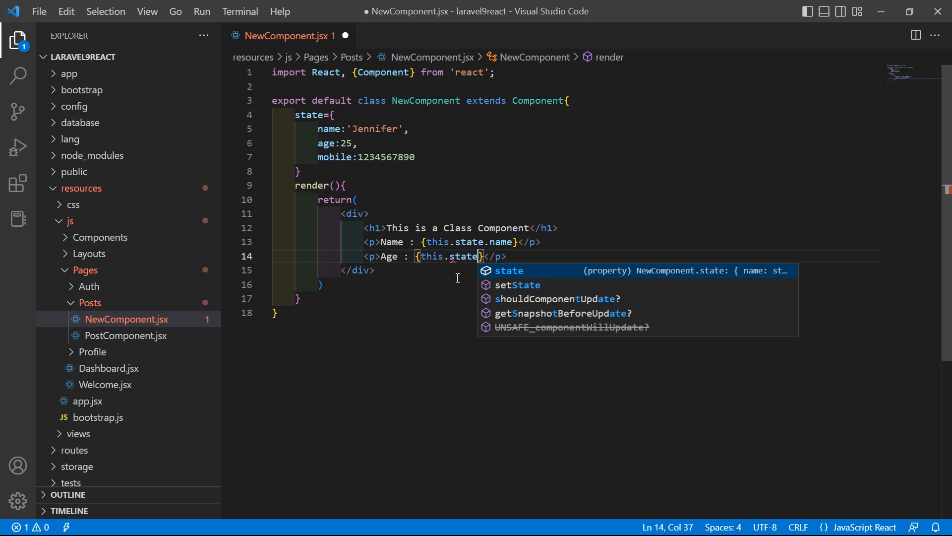
text(.age)
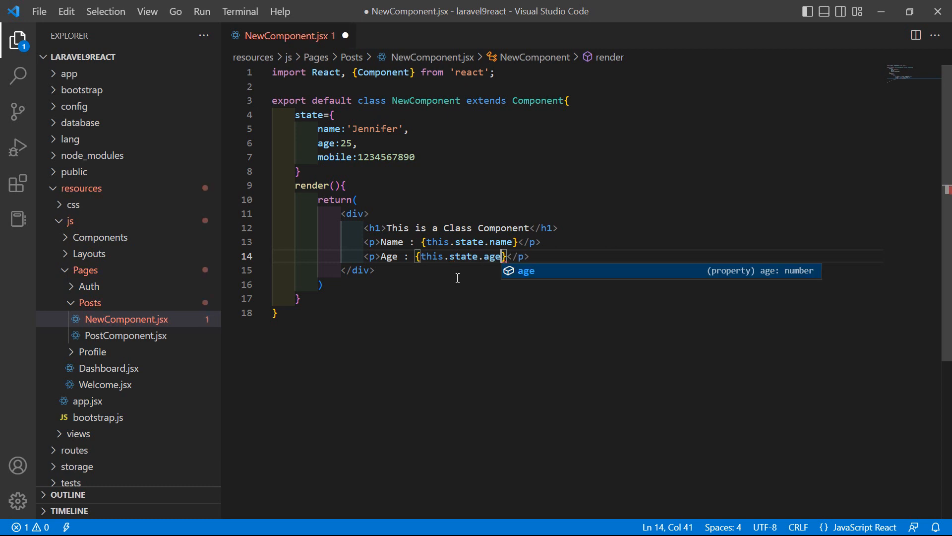
Step: Add a Mobile paragraph showing {this.state.mobile}, save, and switch to Firefox
key(enter)
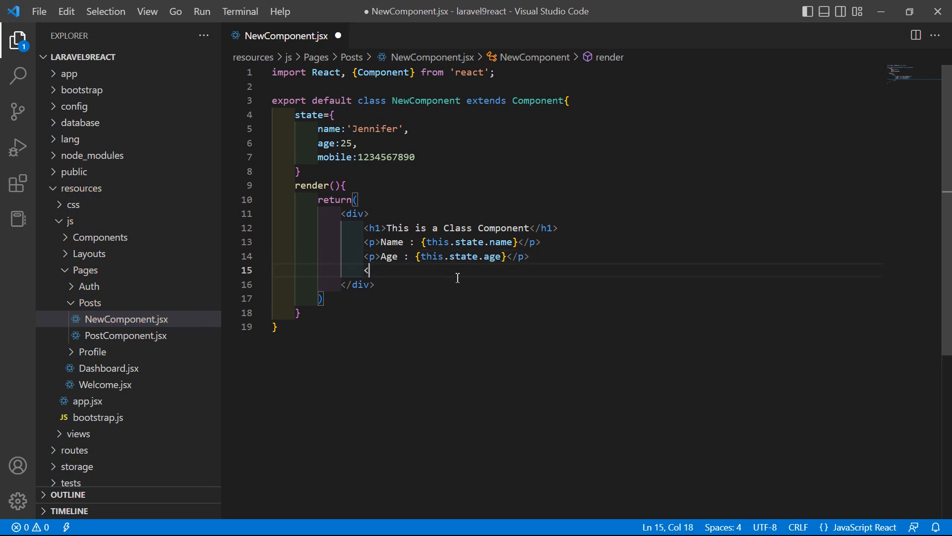
text(p></p>)
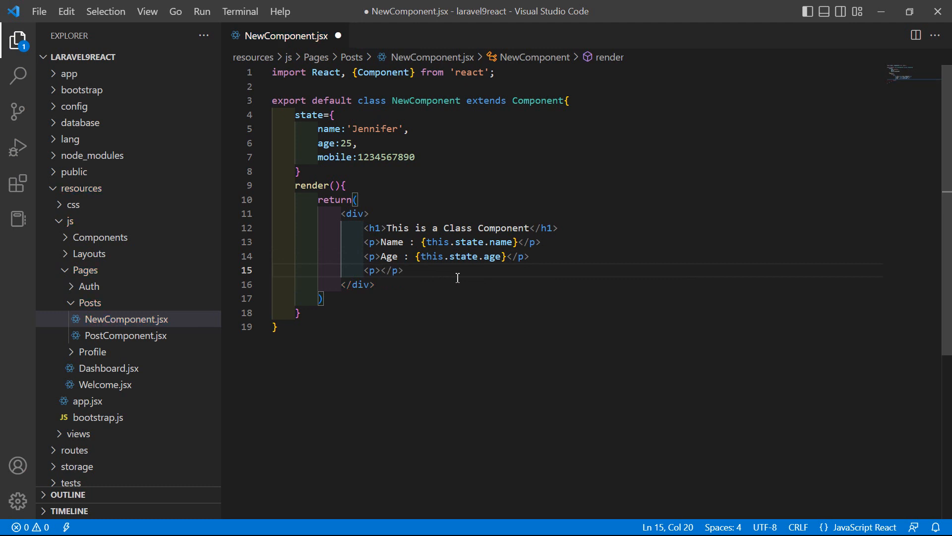
text(Mob)
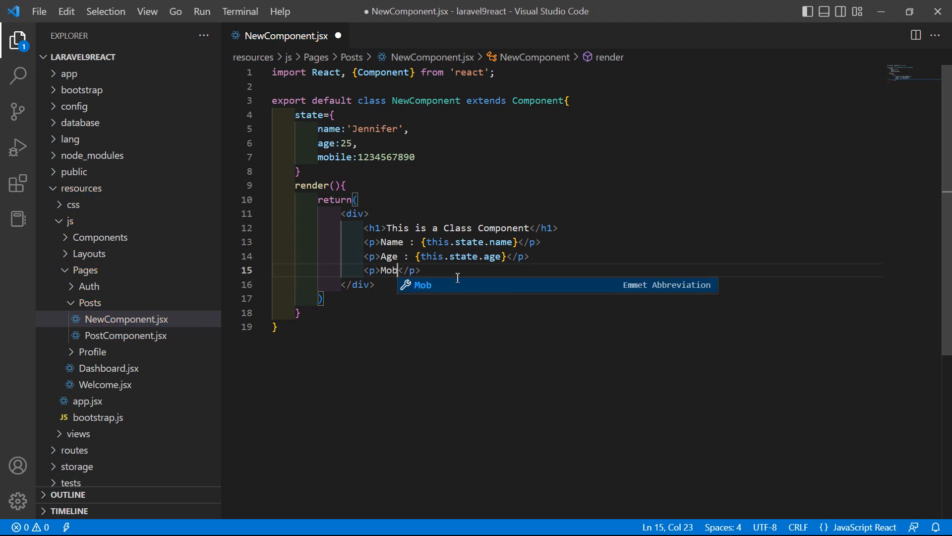
text(ile :)
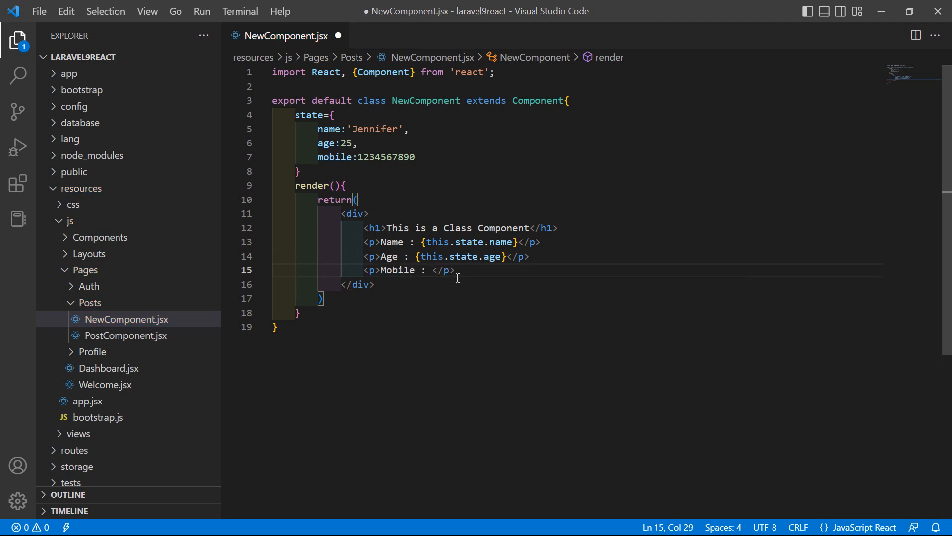
text({this})
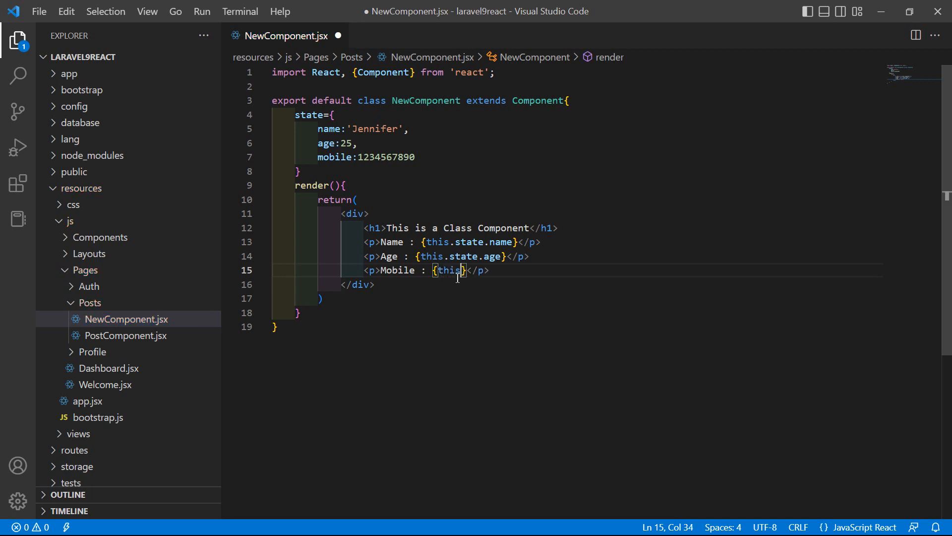
text(state.)
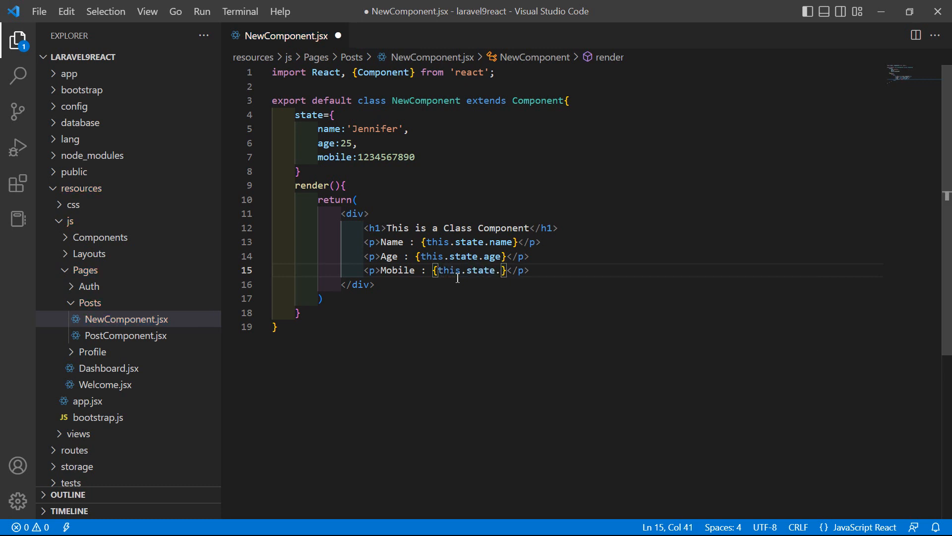
text(mobile)
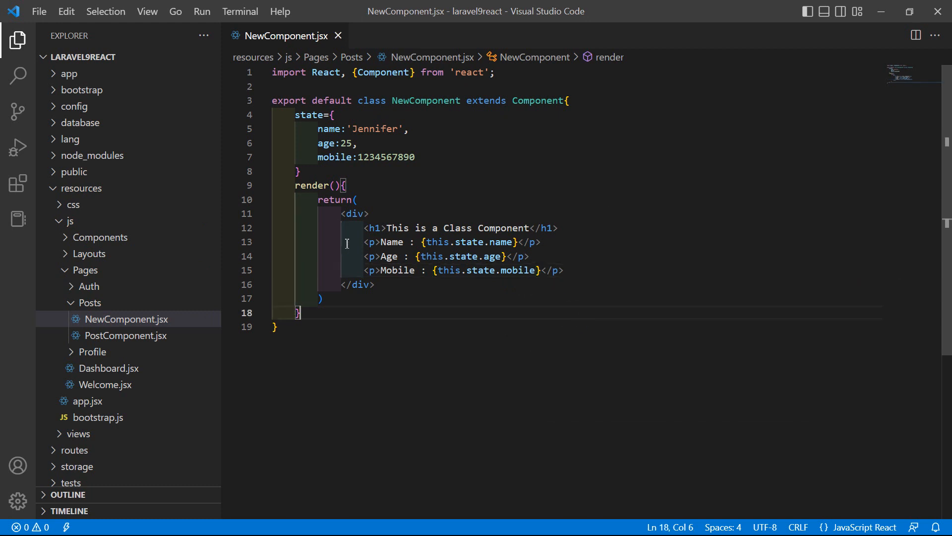
key(alt+tab)
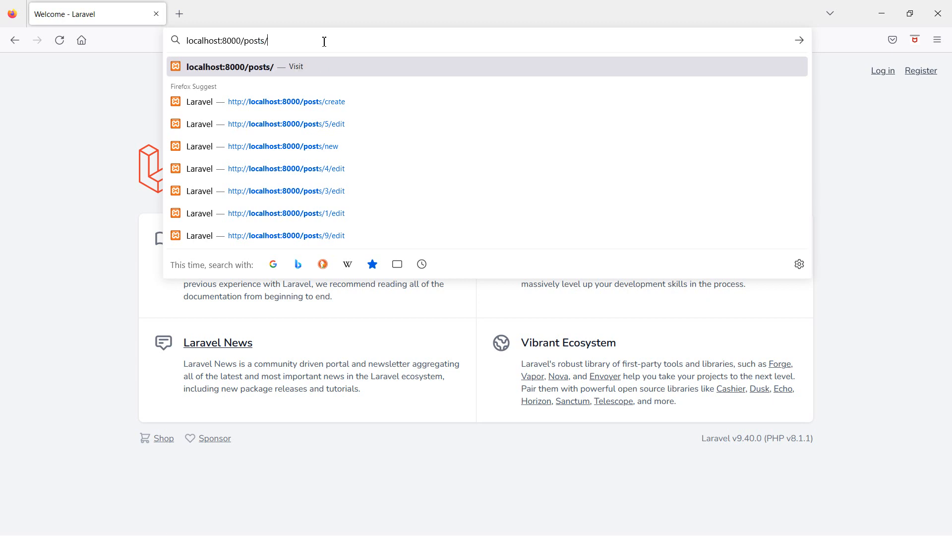
click(281, 146)
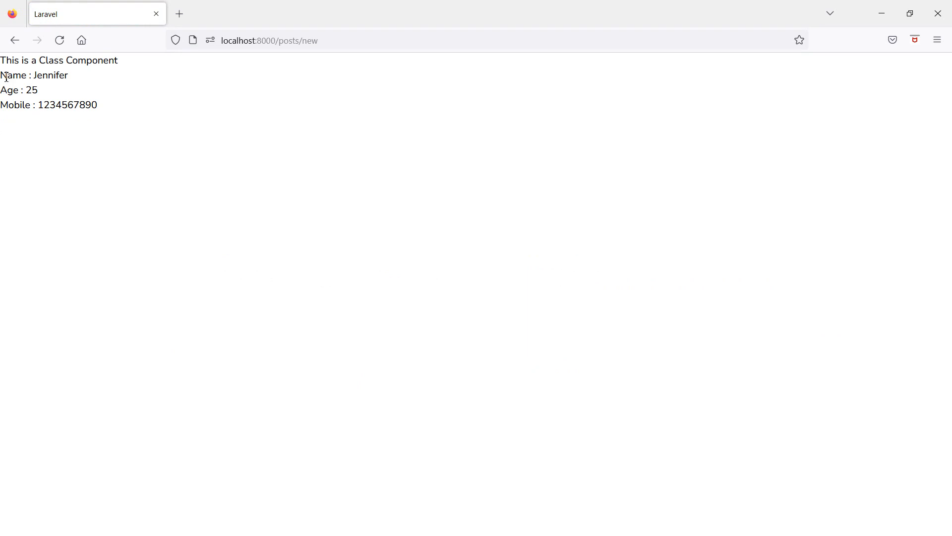
mouse_move(100, 106)
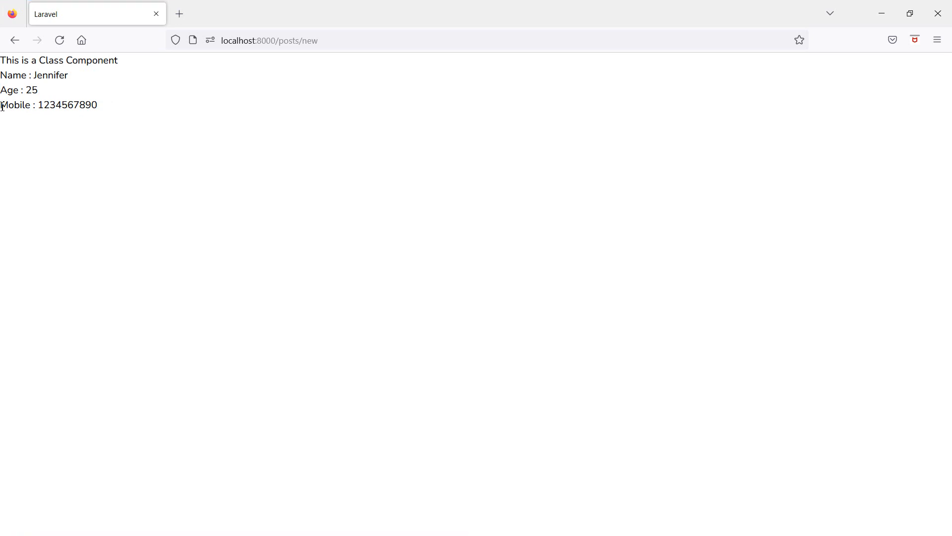
mouse_move(44, 158)
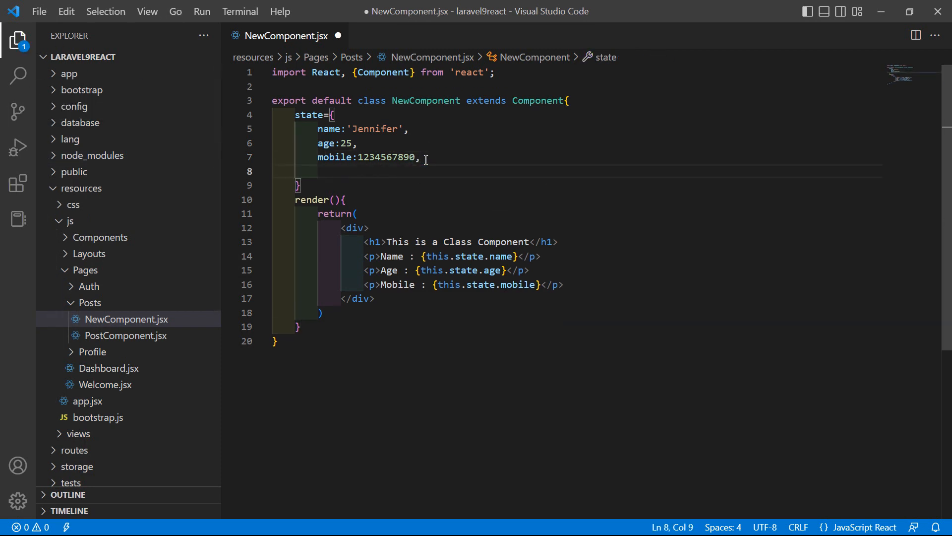
Step: Add skills: ['react', 'vue', 'laravel'] after the mobile entry in state
text(skills:)
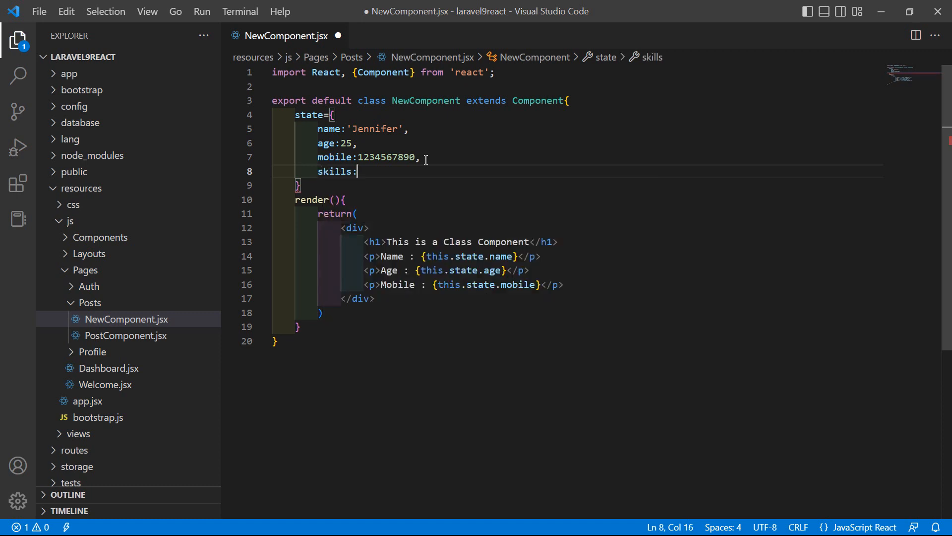
text([)
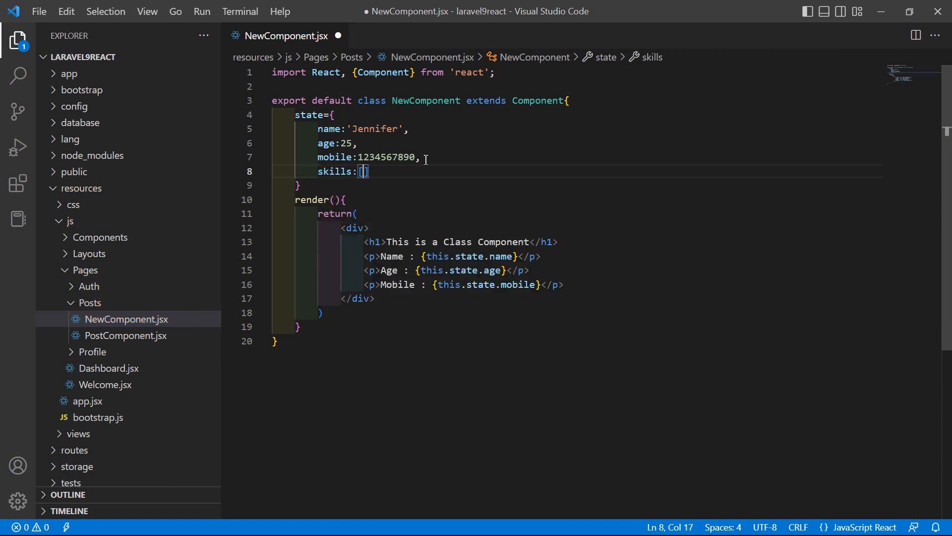
text(')
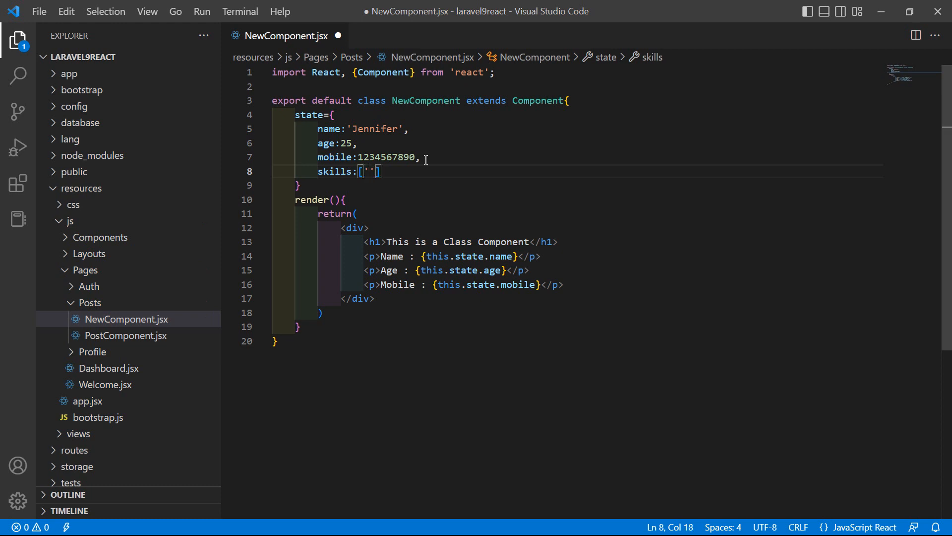
text(react)
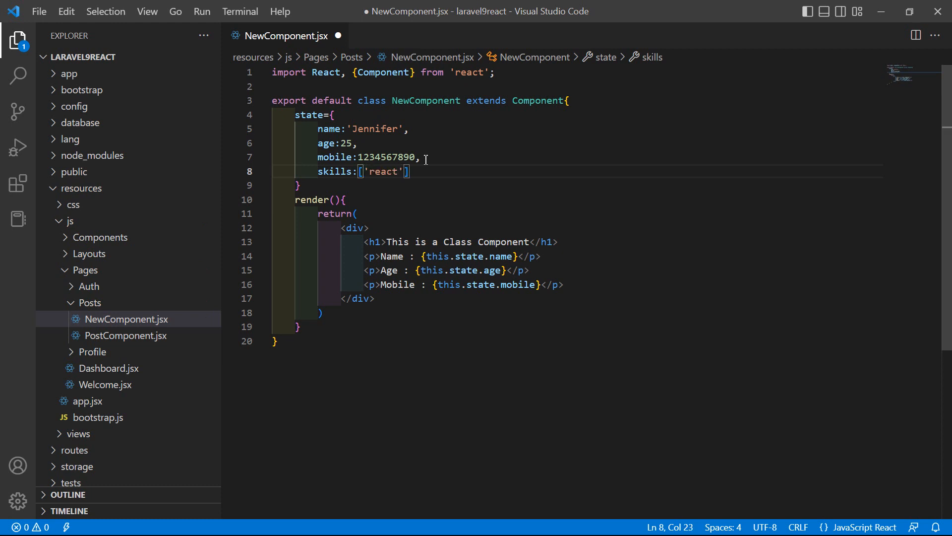
text(,)
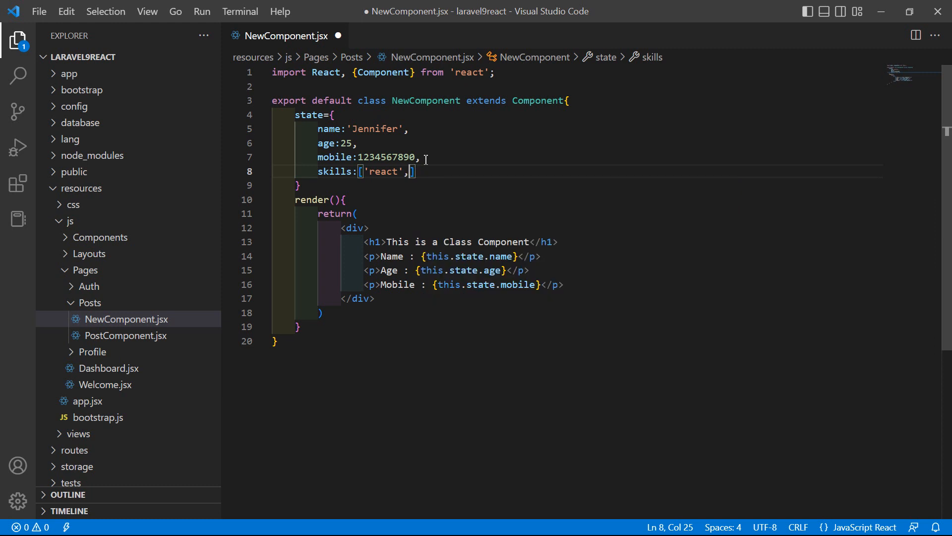
text('vuew')
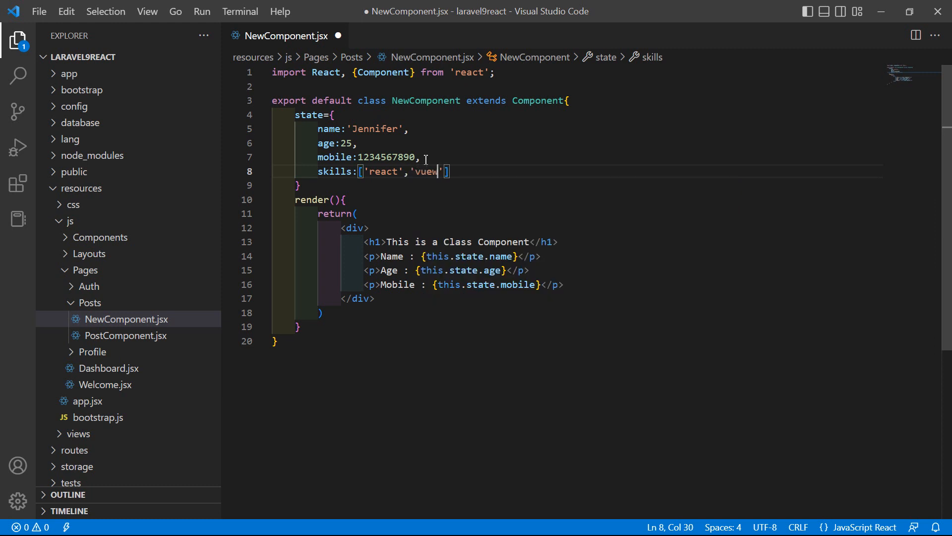
text(,'')
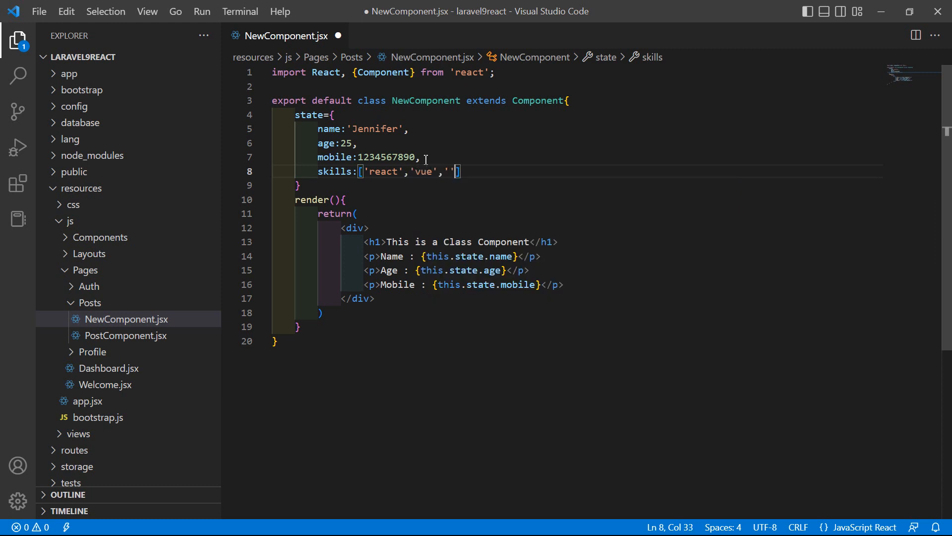
text(laravel)
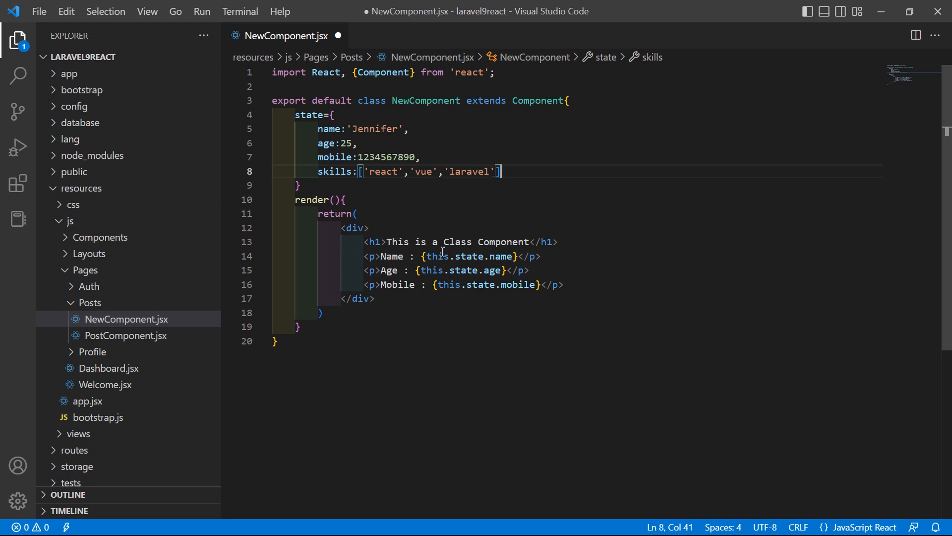
key(Enter)
text(<p></p>)
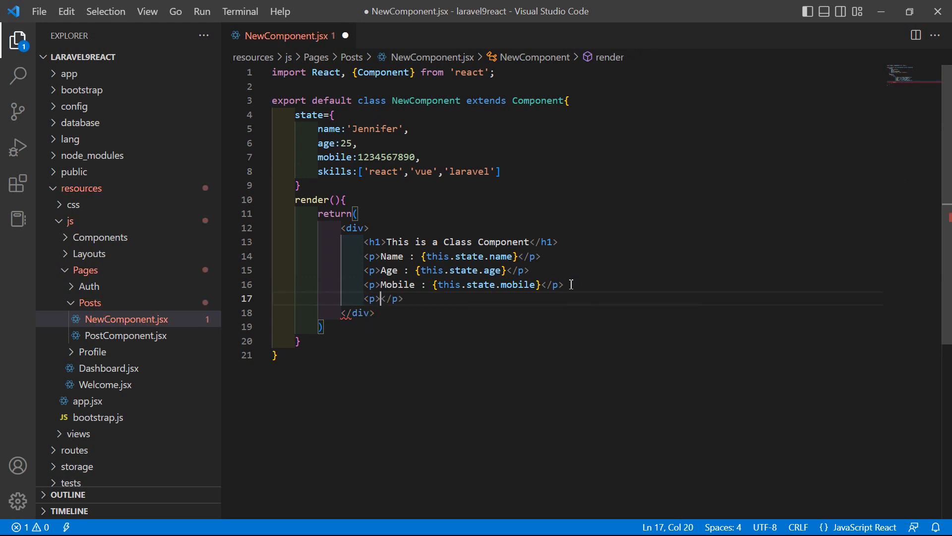
Step: Write a <p>Skills : {this.state.skills}</p> line below Mobile, using autocomplete for state
text(Skill)
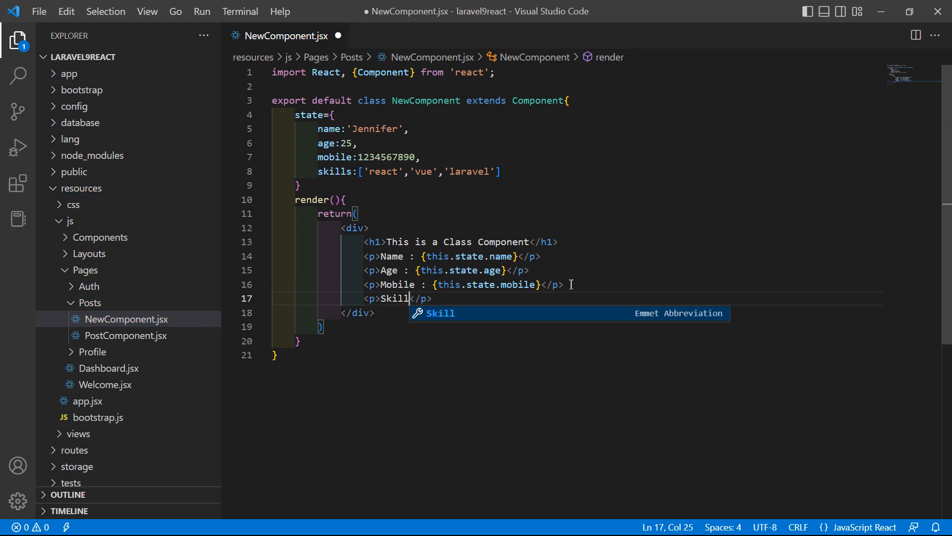
text(s :)
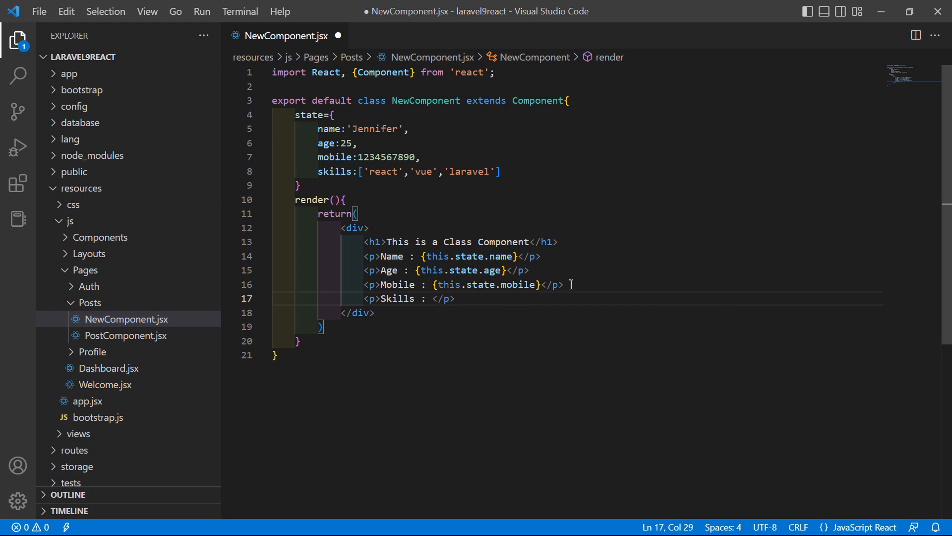
text({)
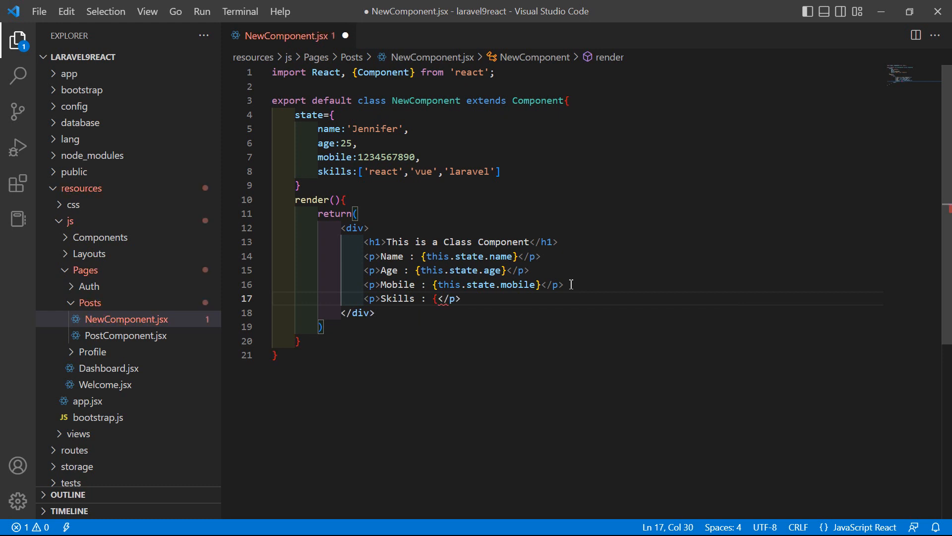
text(this)
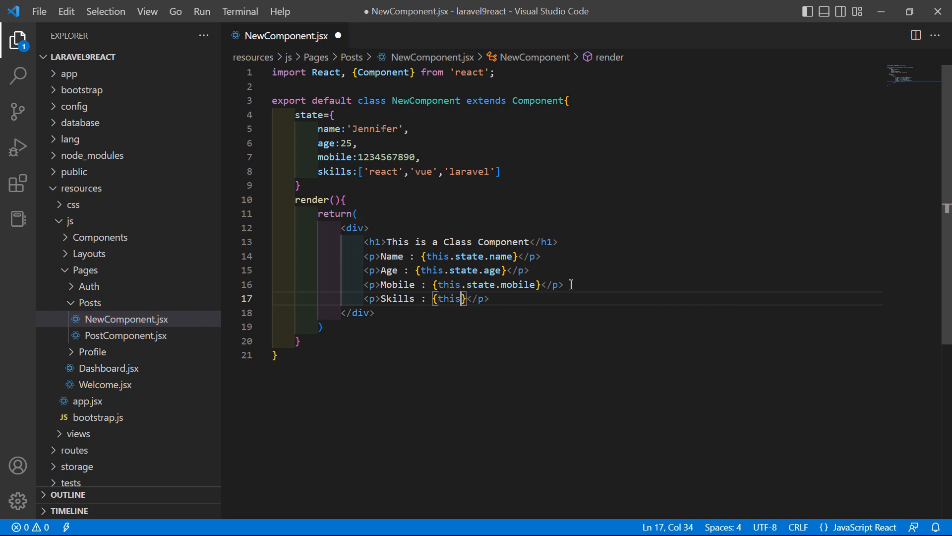
text(.stat)
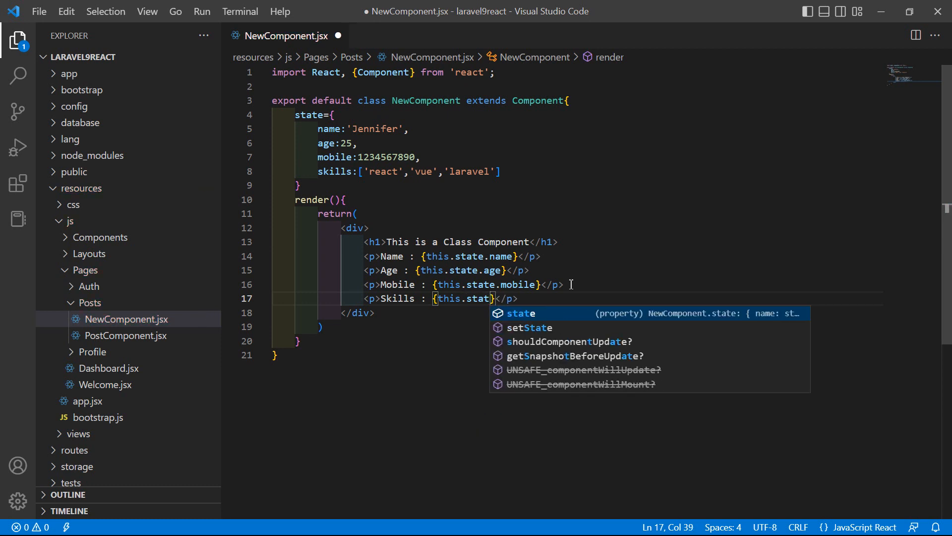
text(sk)
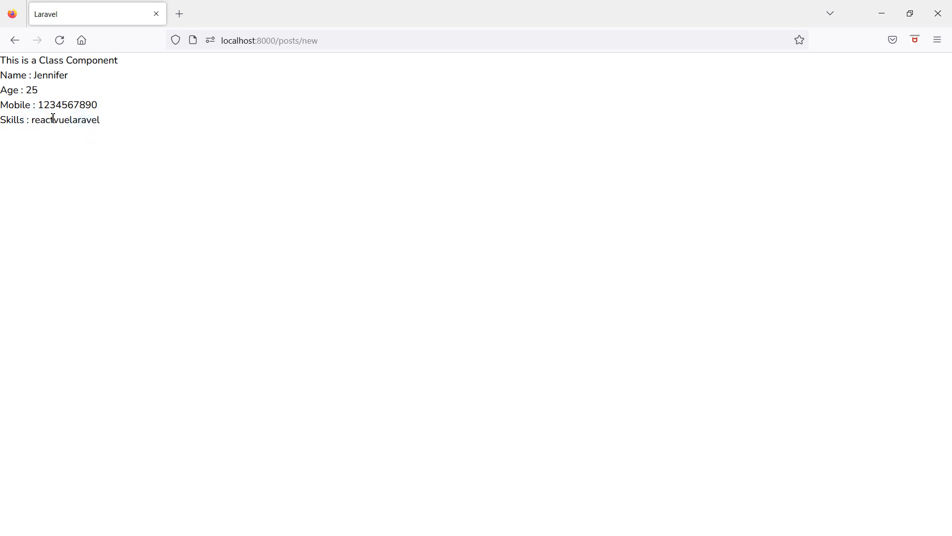
mouse_move(120, 165)
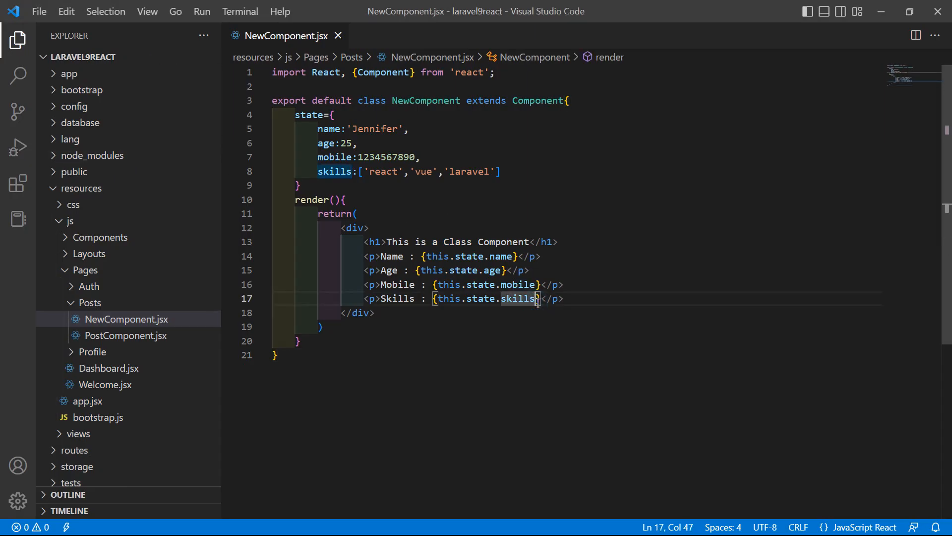
Step: Append .join(',') to this.state.skills so skills display as react,vue,laravel
text(.join()
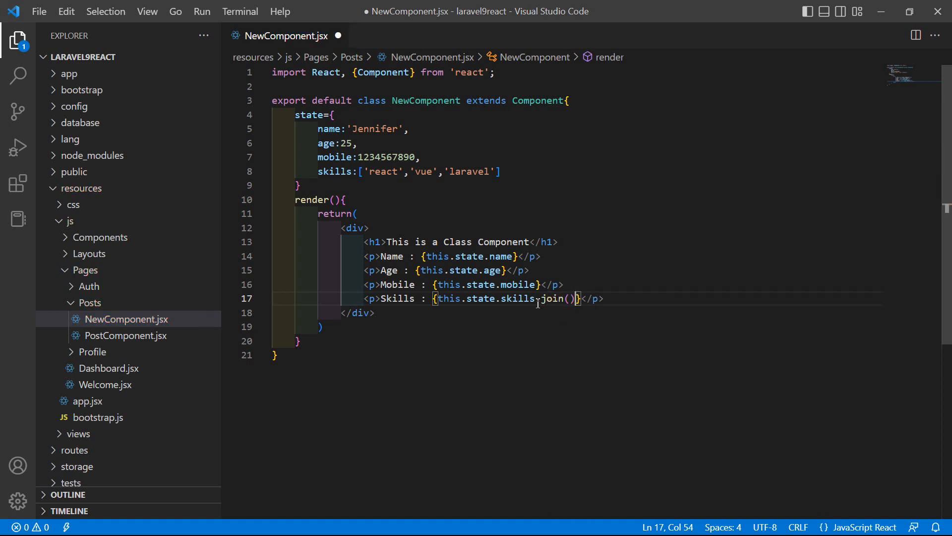
text(' ')
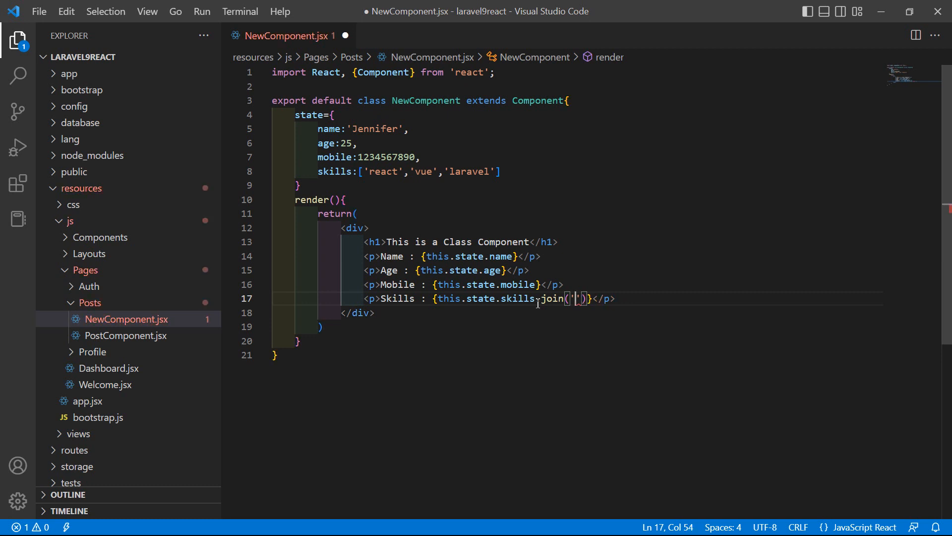
text(,)
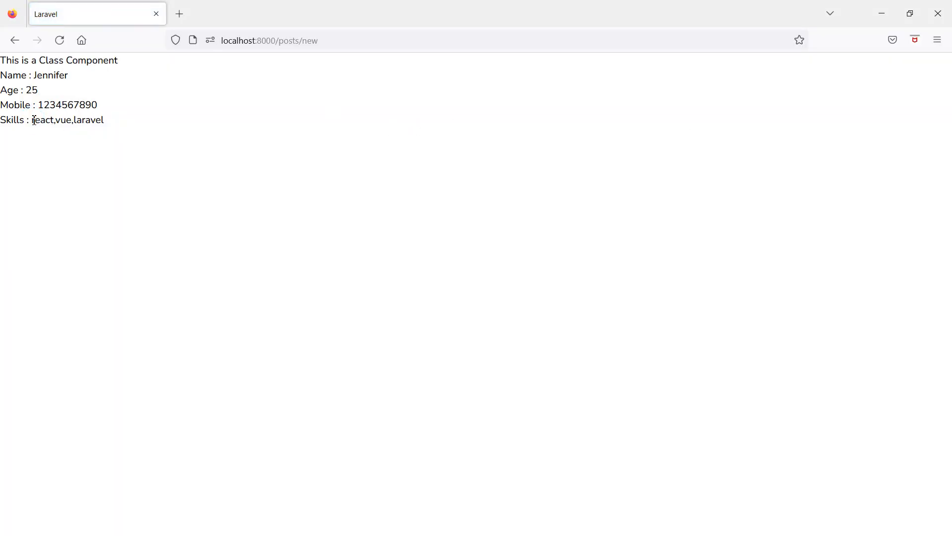
Step: Refresh the posts/new page in Firefox to show Skills: react,vue,laravel
click(104, 117)
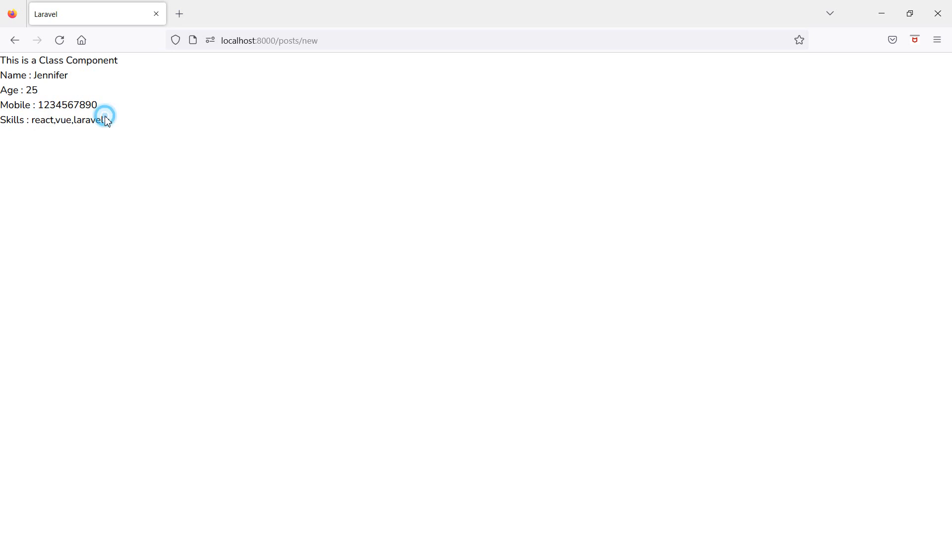